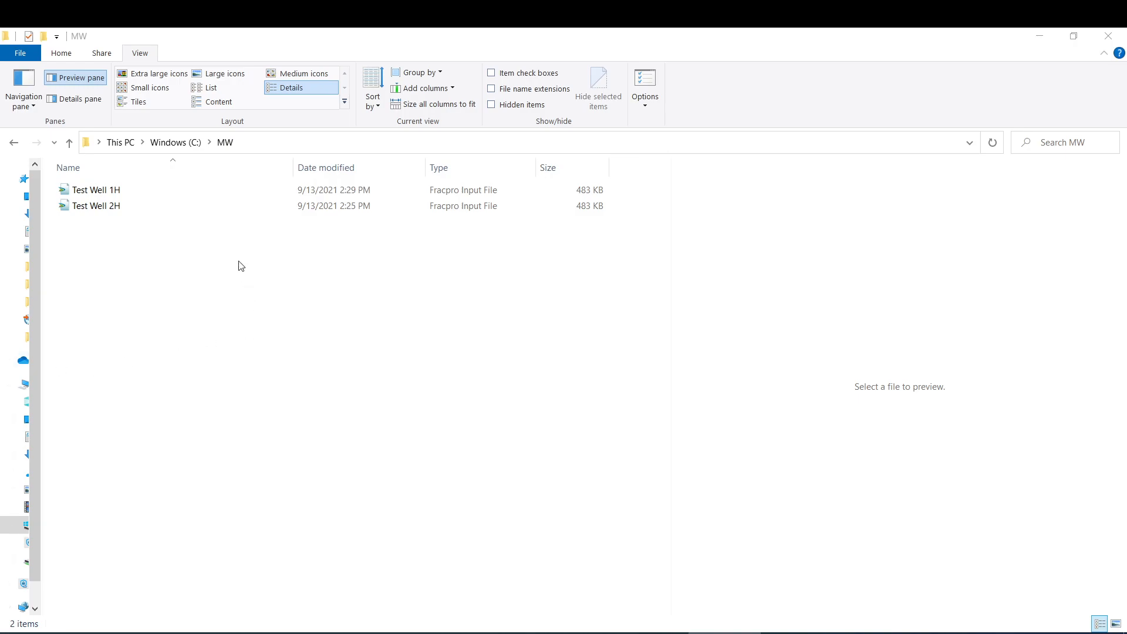
Step: Open the Test Well 1H input file for XYZ Oil Company's Hawkville field
{"action": "left_click", "coordinate": [96, 206]}
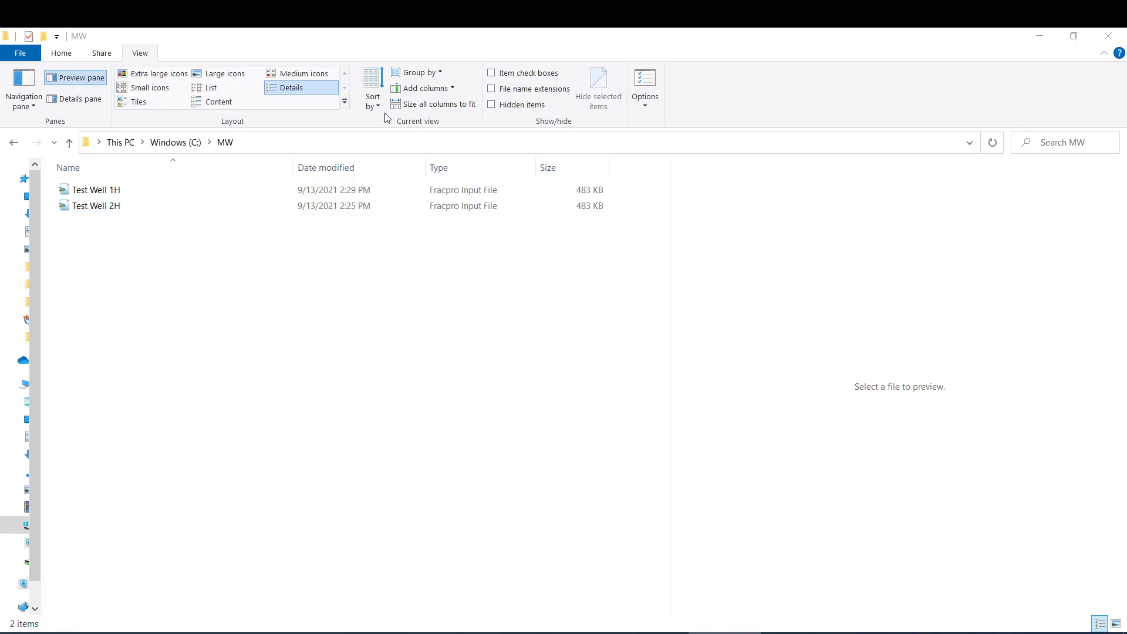
{"action": "left_click", "coordinate": [97, 190]}
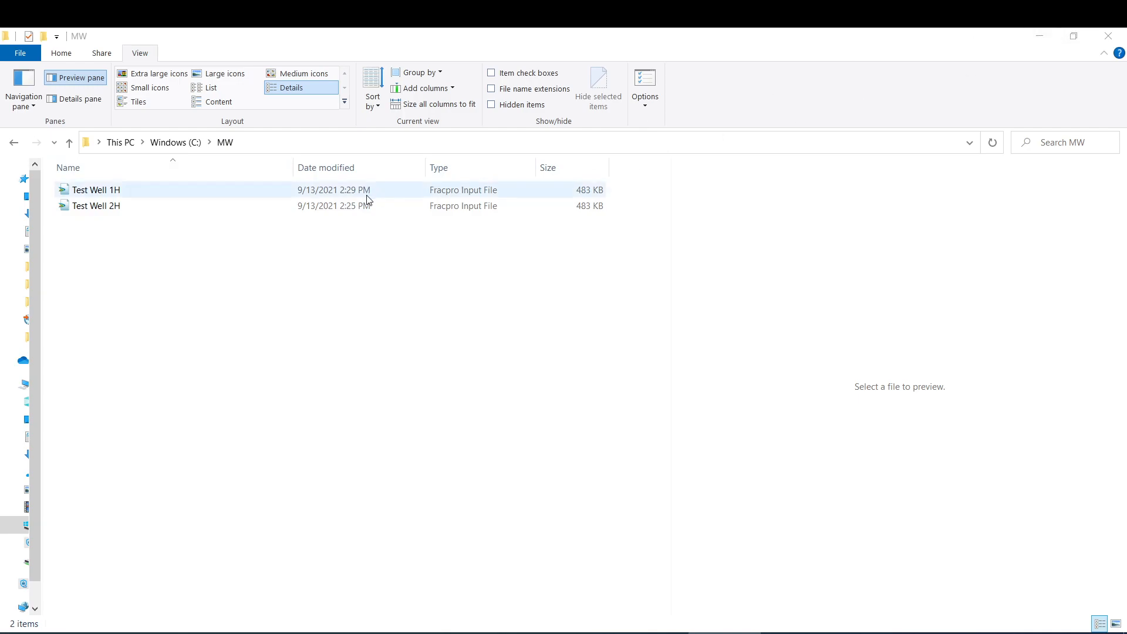
{"action": "left_click", "coordinate": [96, 190]}
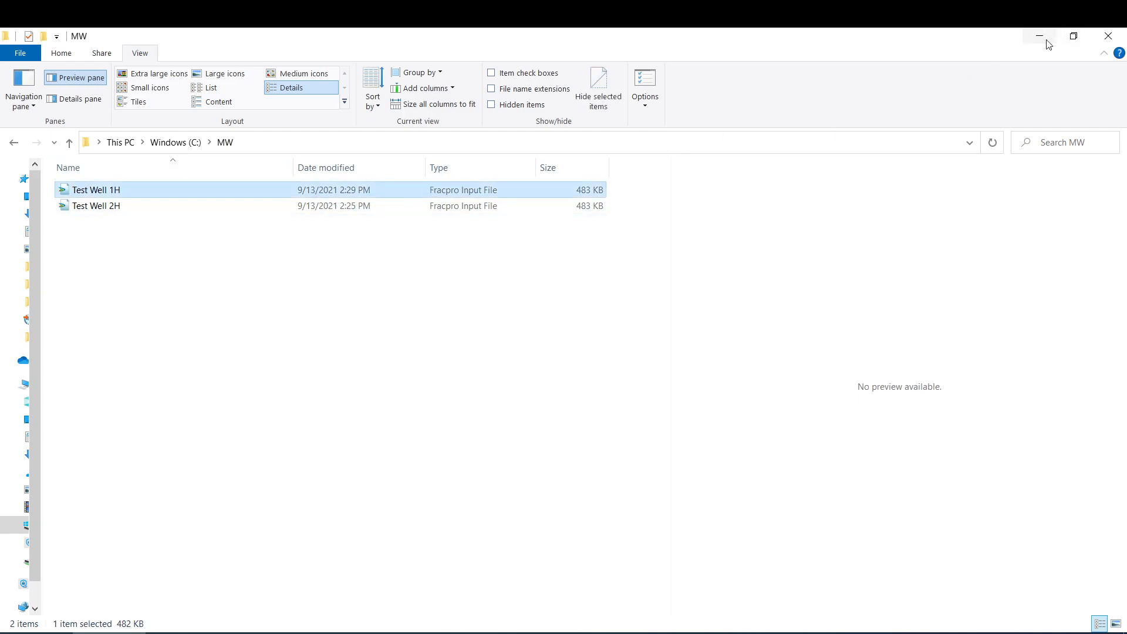
{"action": "double_click", "coordinate": [96, 190]}
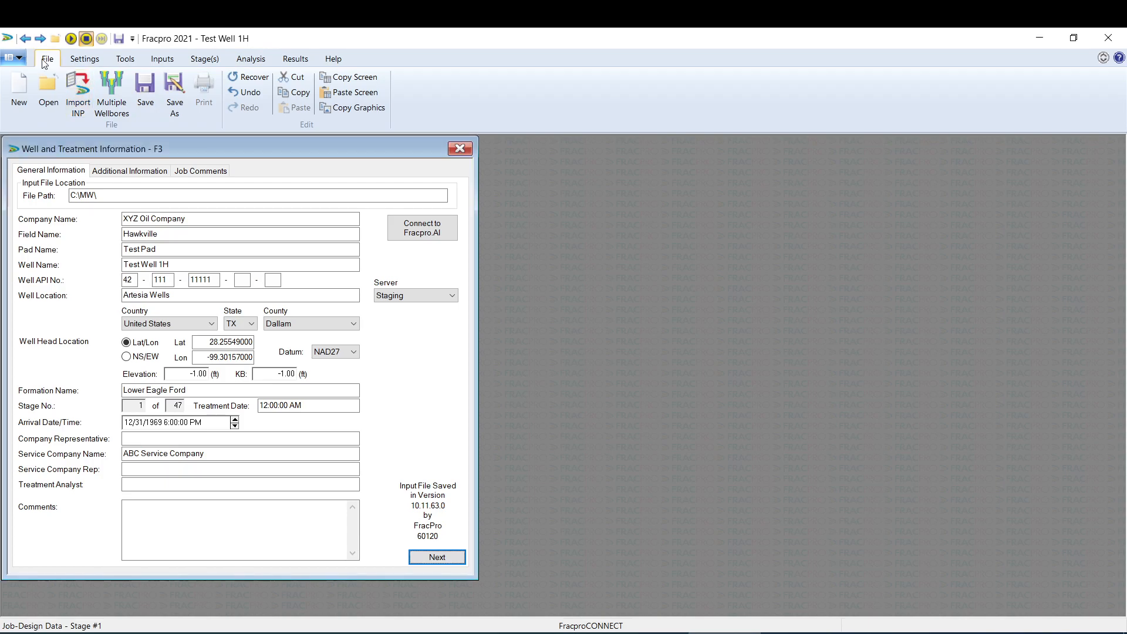
{"action": "mouse_move", "coordinate": [112, 90]}
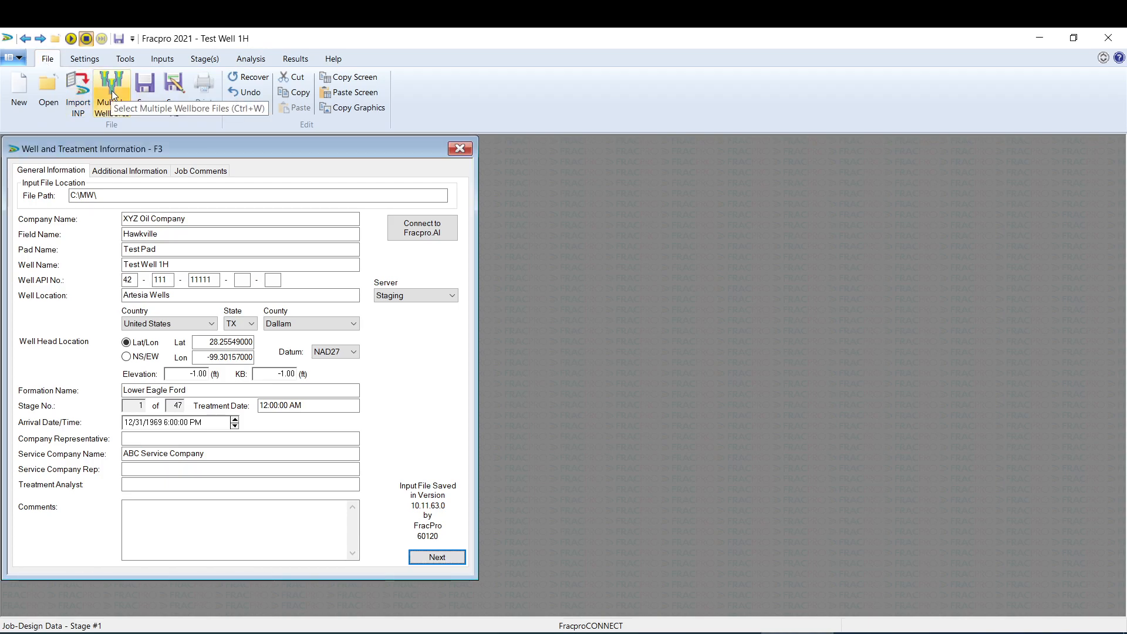
{"action": "mouse_move", "coordinate": [121, 97]}
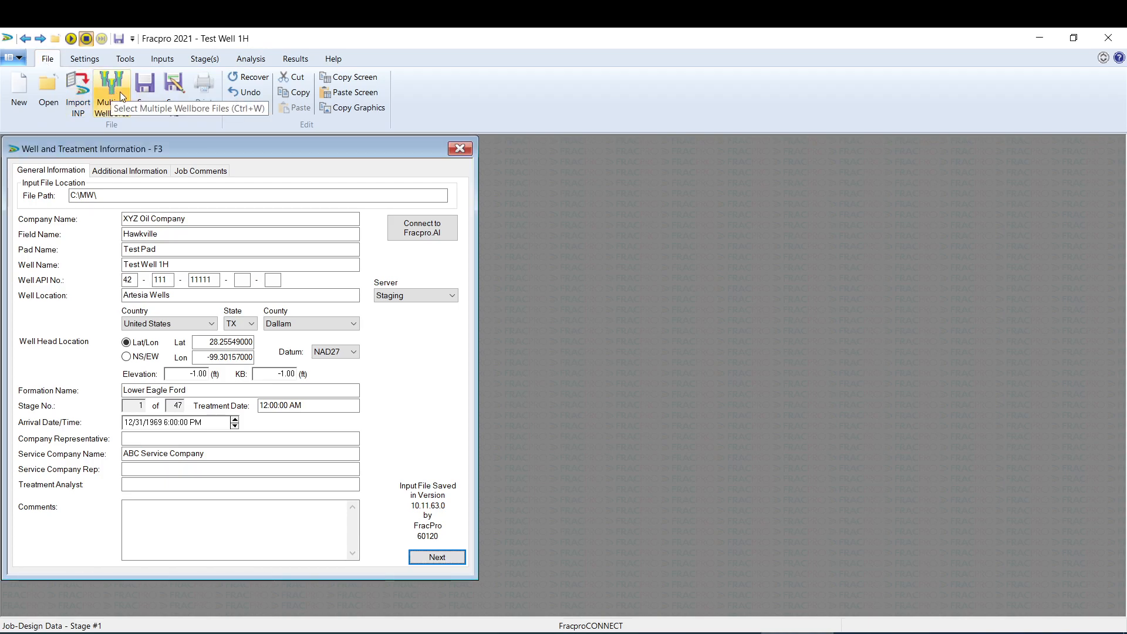
Step: Add Test Well 2H alongside Test Well 1H in the Multiple Wellbores list
{"action": "left_click", "coordinate": [112, 93]}
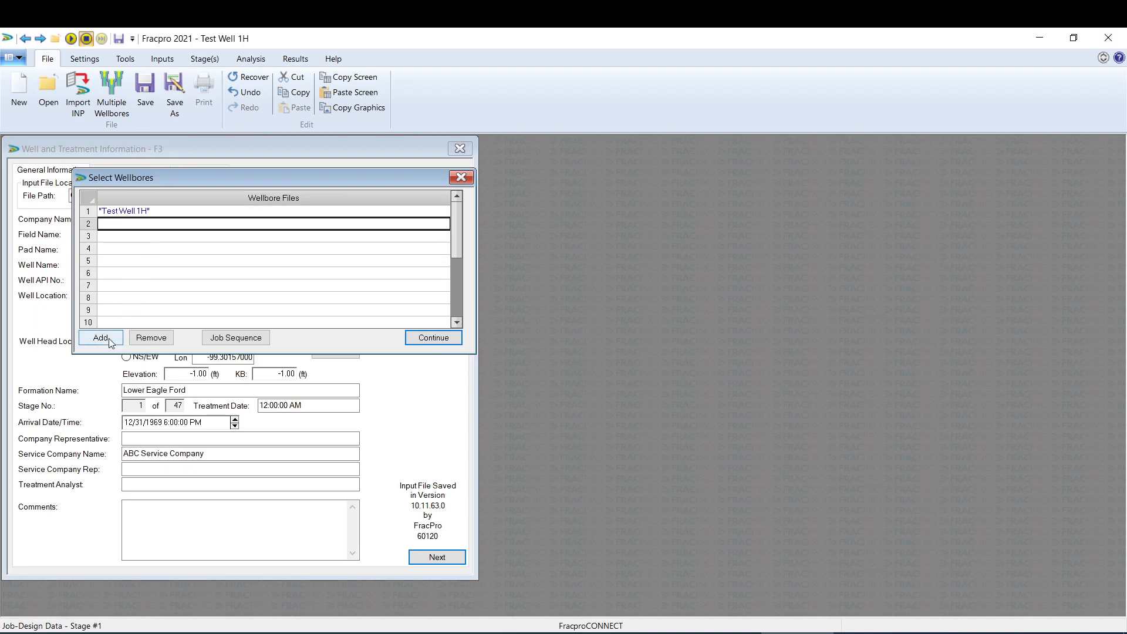
{"action": "left_click", "coordinate": [100, 337]}
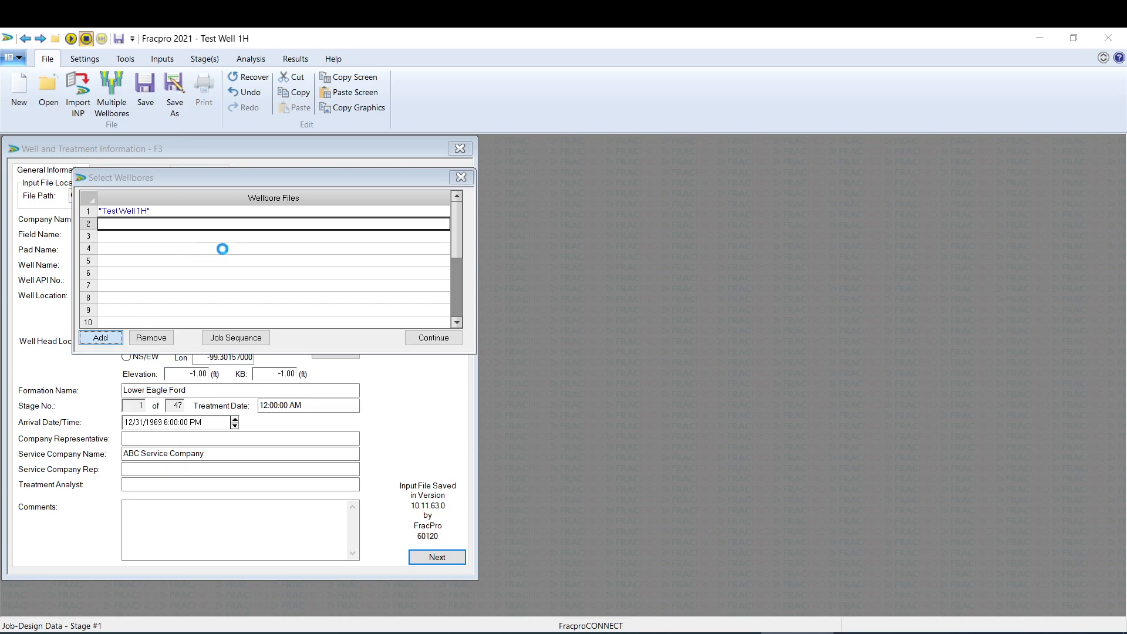
{"action": "left_click", "coordinate": [100, 337]}
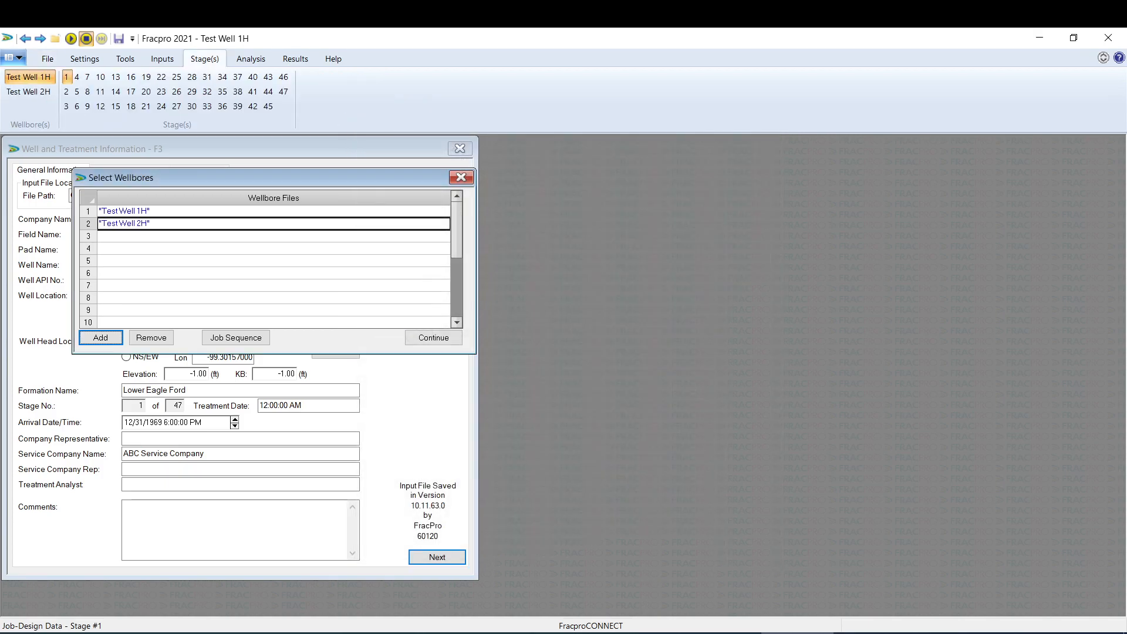
{"action": "left_click", "coordinate": [28, 92]}
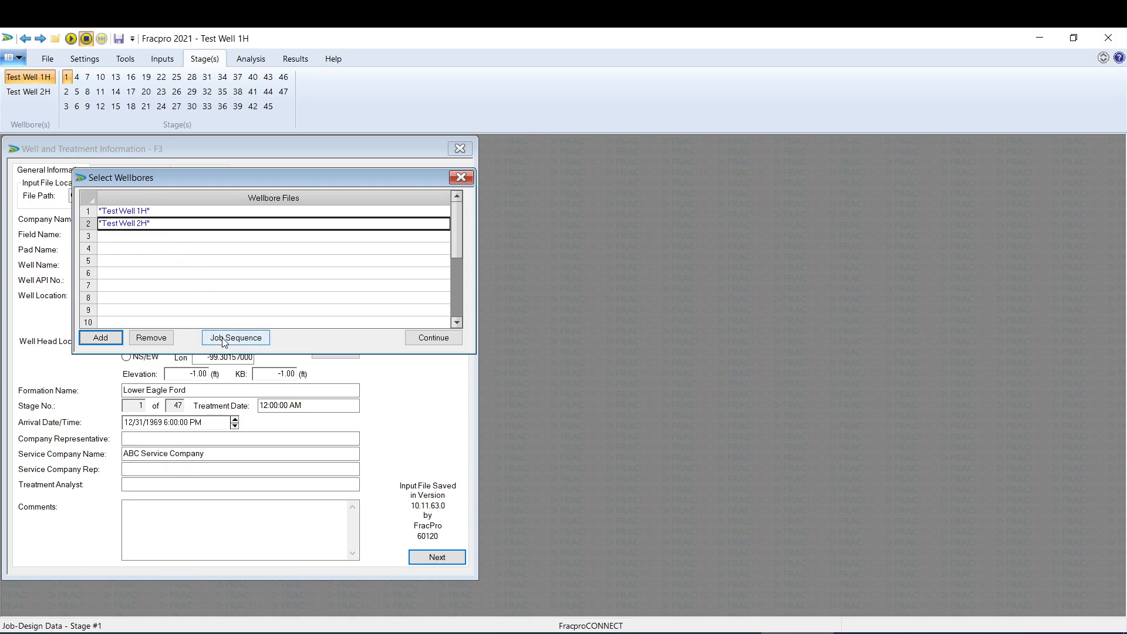
{"action": "mouse_move", "coordinate": [226, 342]}
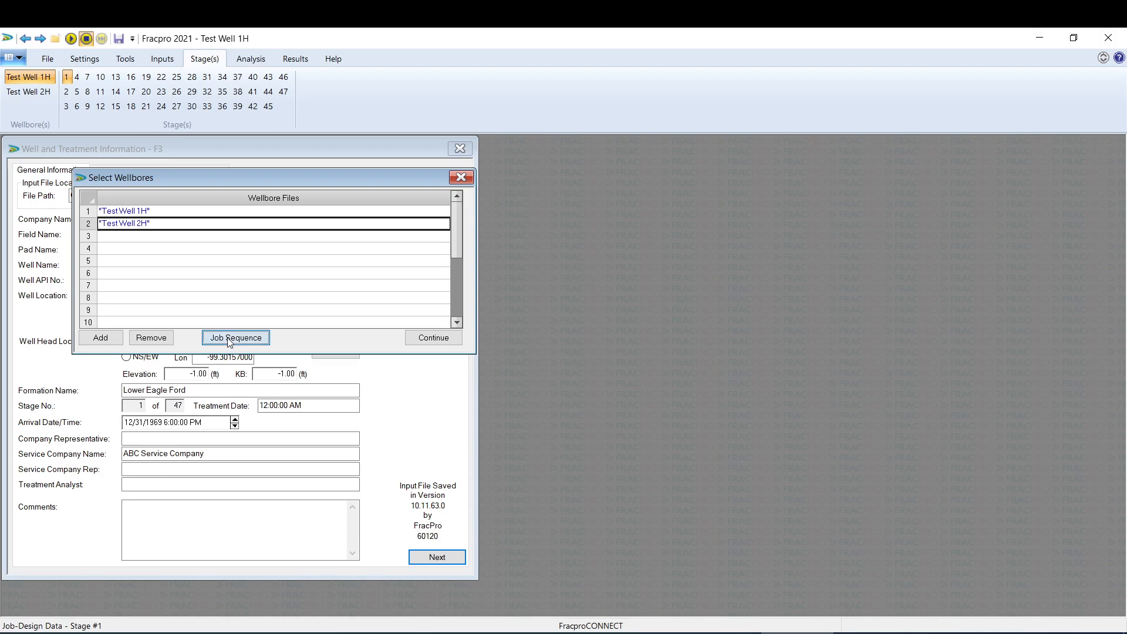
Step: In Job Sequence, put Test Well 1H first and choose alternate ordering
{"action": "left_click", "coordinate": [236, 339]}
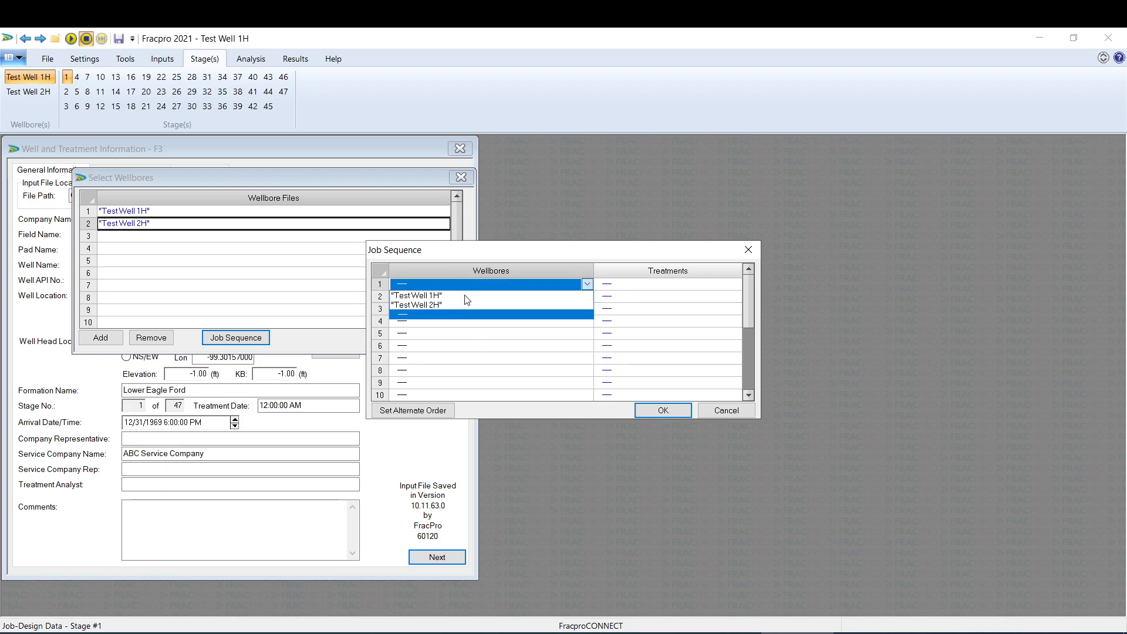
{"action": "left_click", "coordinate": [417, 295]}
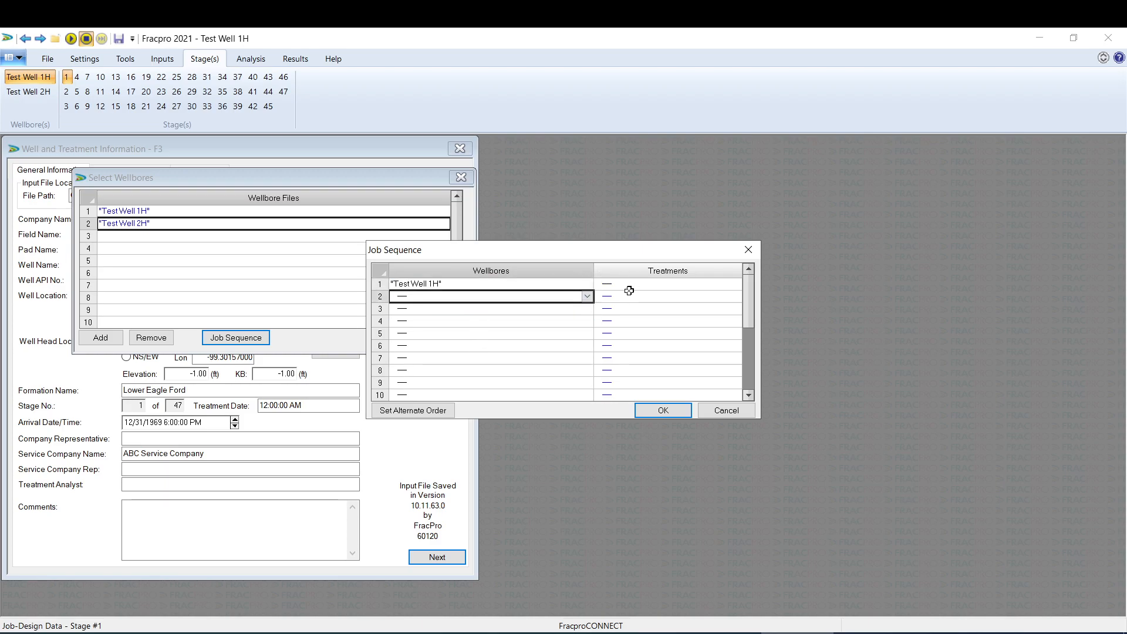
{"action": "left_click", "coordinate": [735, 284]}
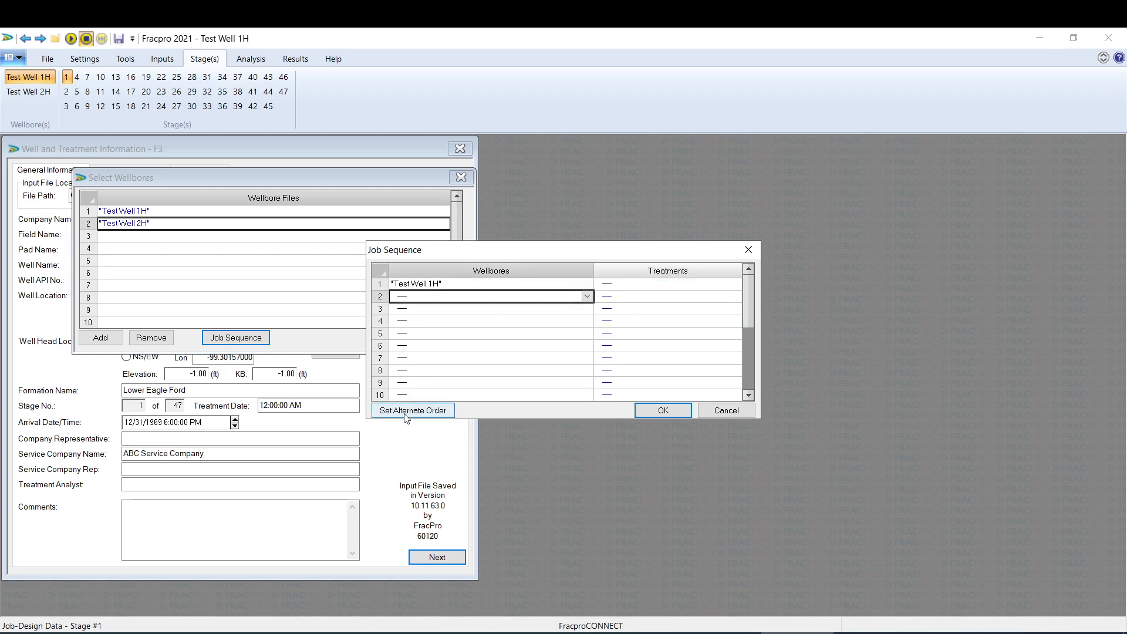
{"action": "left_click", "coordinate": [412, 410]}
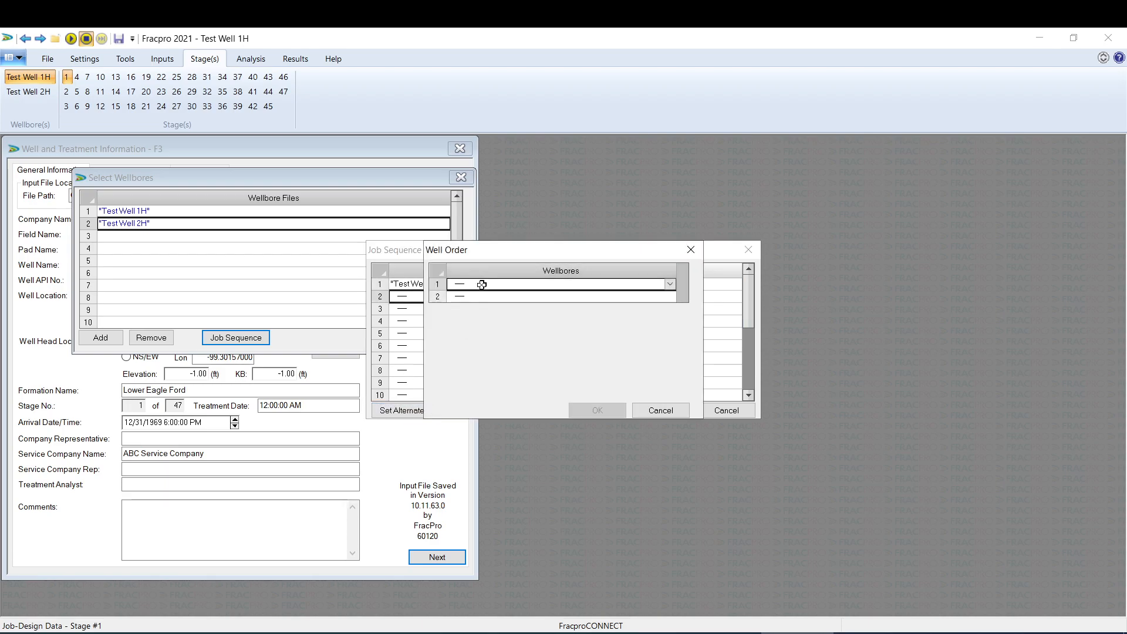
Step: Make Test Well 2H second in the alternating order and confirm the sequence
{"action": "left_click", "coordinate": [679, 296]}
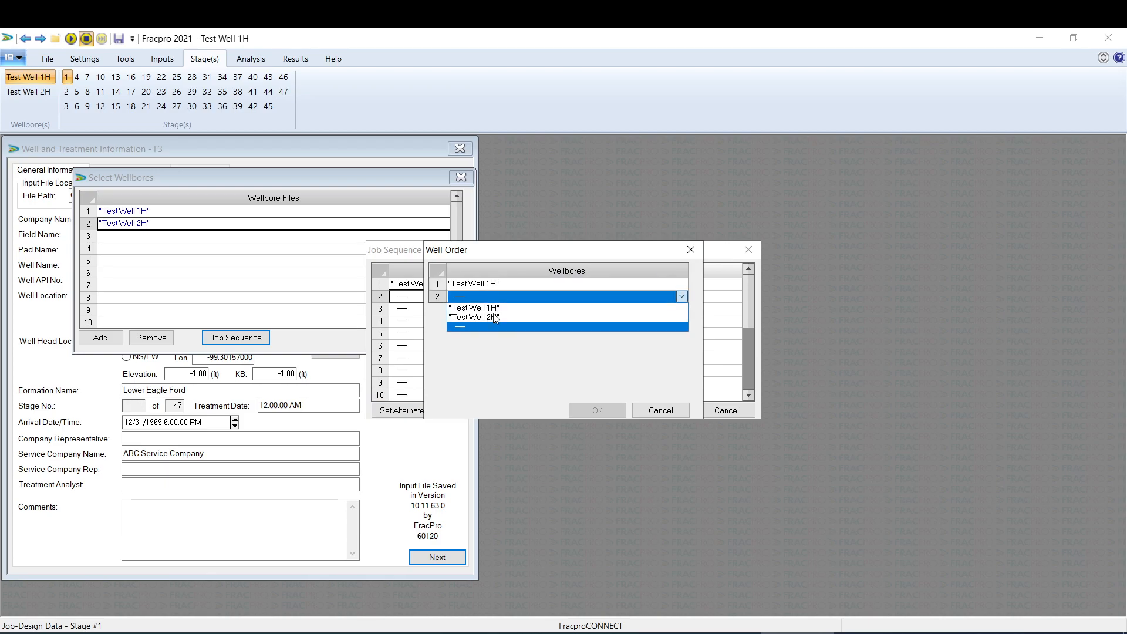
{"action": "left_click", "coordinate": [472, 317]}
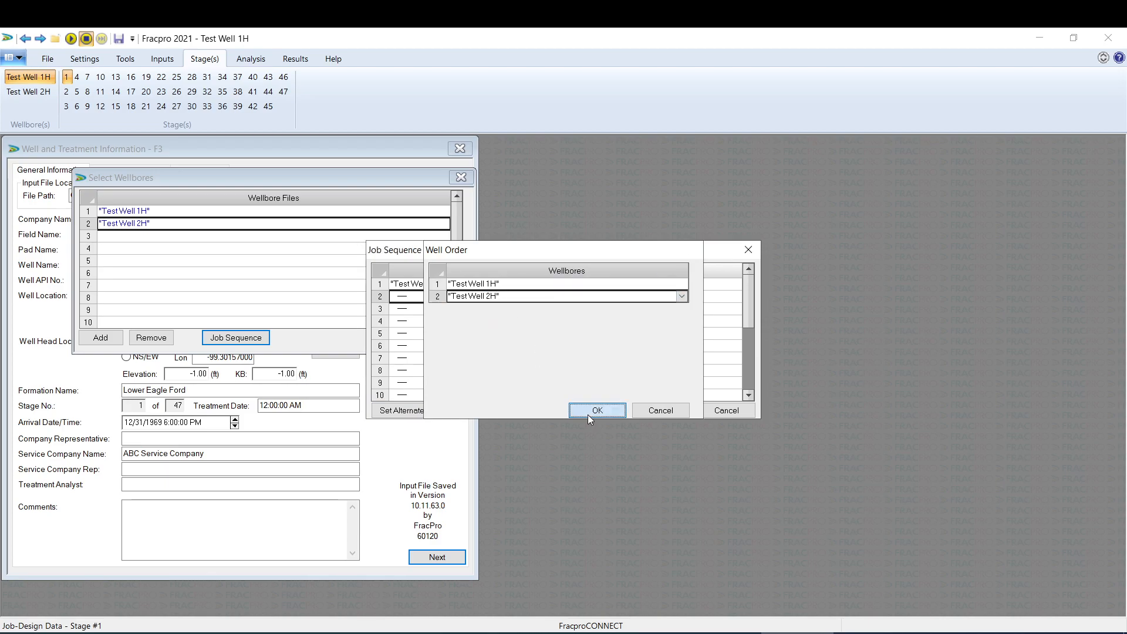
{"action": "left_click", "coordinate": [597, 410]}
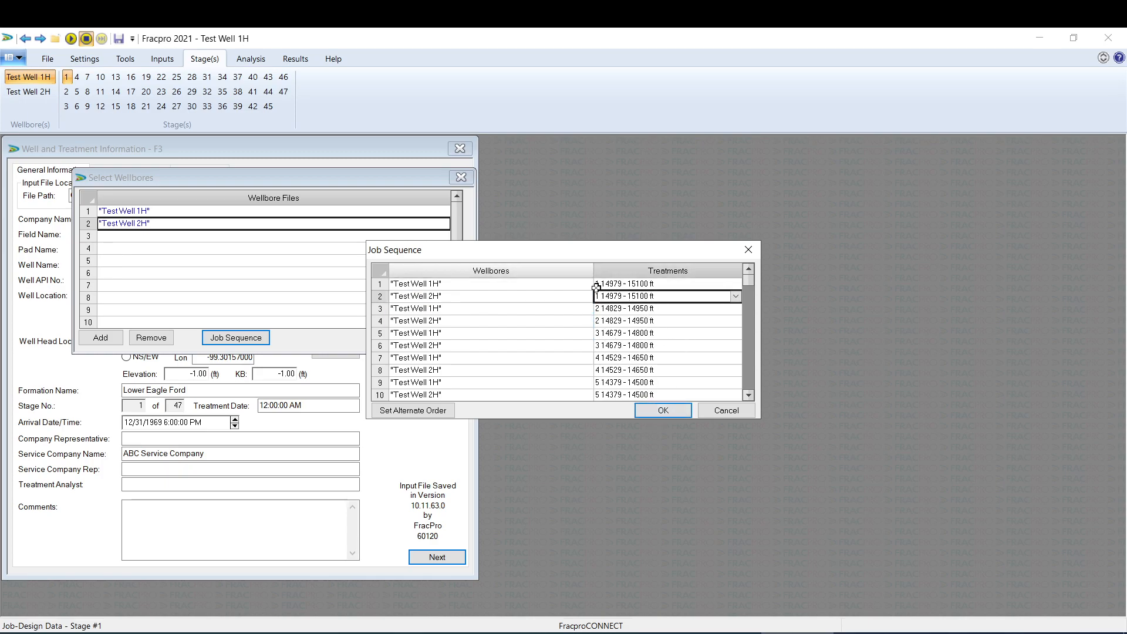
{"action": "left_click", "coordinate": [661, 410]}
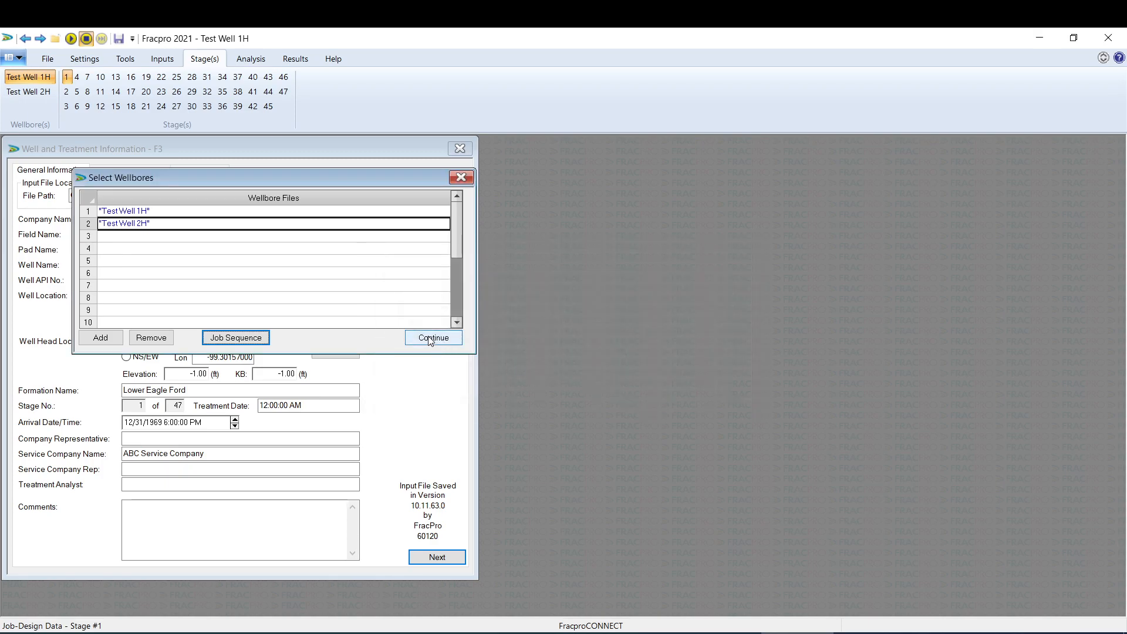
Step: Save the combined two-well input as master file 'Test Pad Master' in the MW folder
{"action": "left_click", "coordinate": [432, 338]}
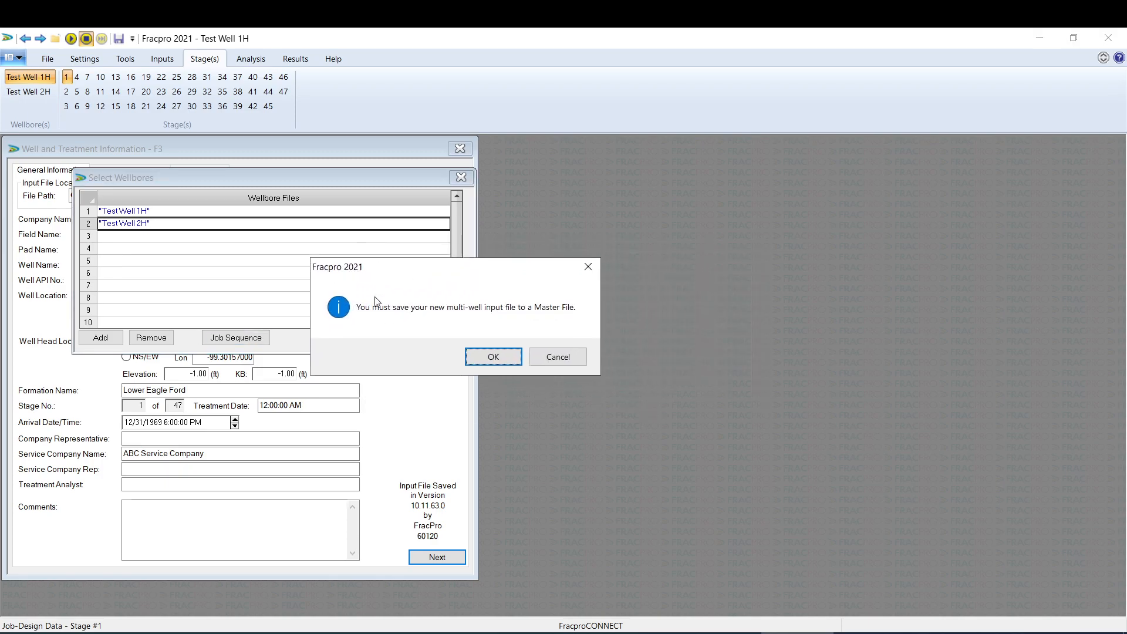
{"action": "mouse_move", "coordinate": [493, 319]}
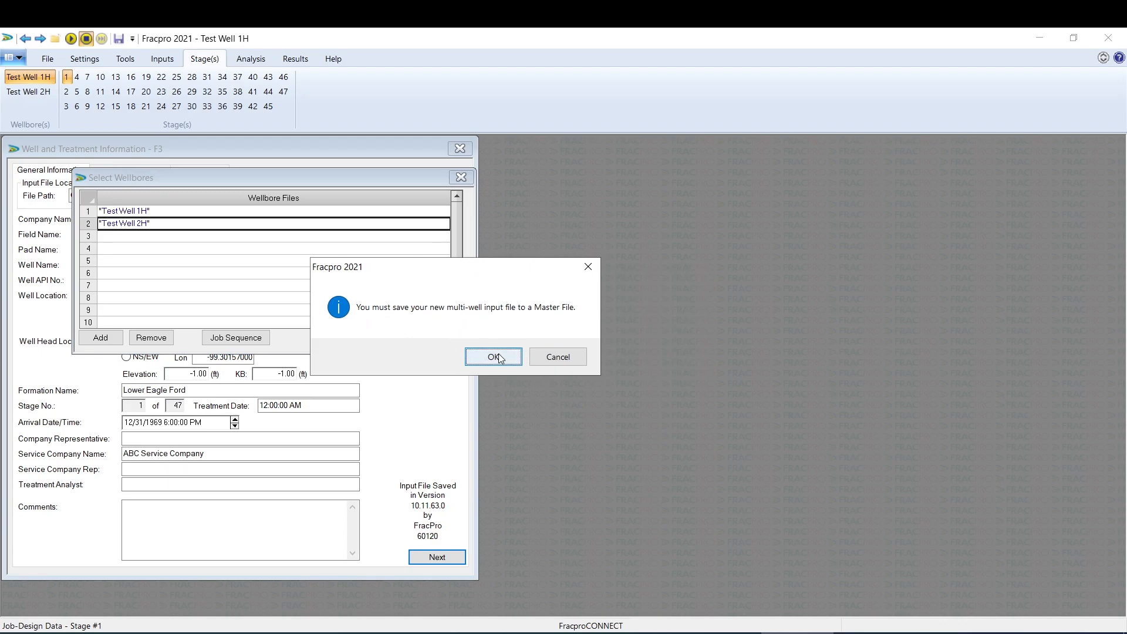
{"action": "left_click", "coordinate": [493, 356]}
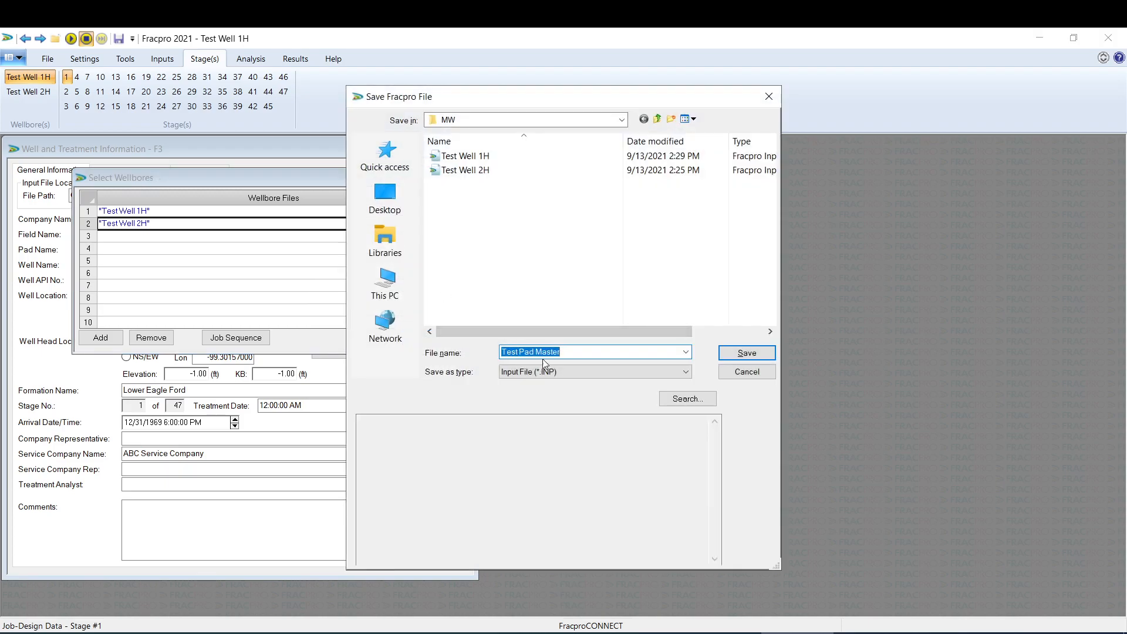
{"action": "mouse_move", "coordinate": [100, 162]}
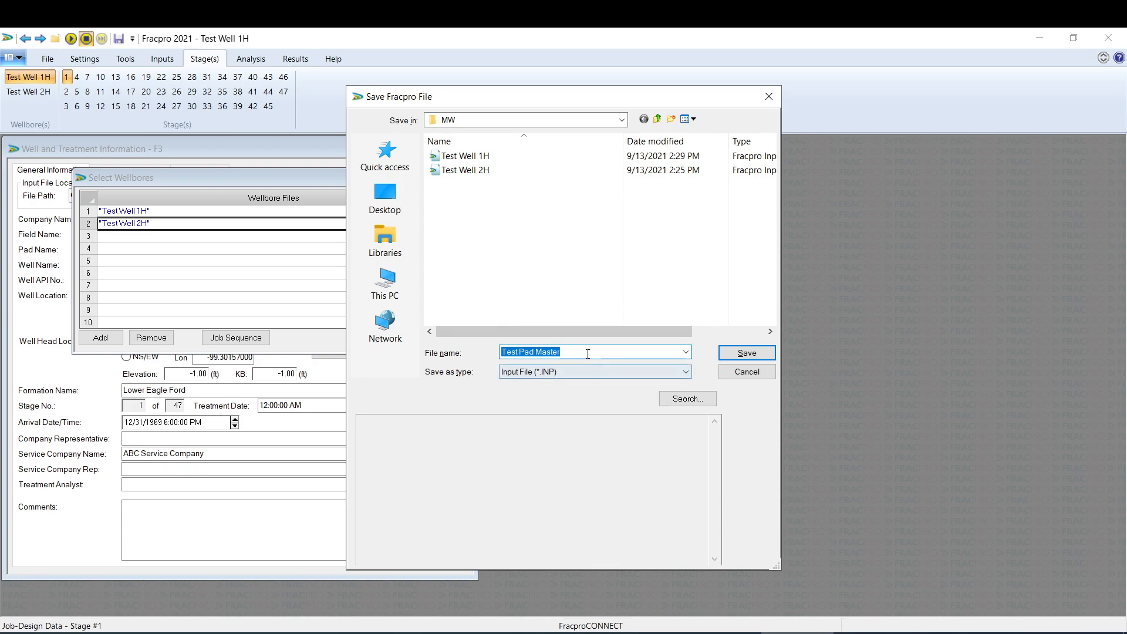
{"action": "mouse_move", "coordinate": [593, 351]}
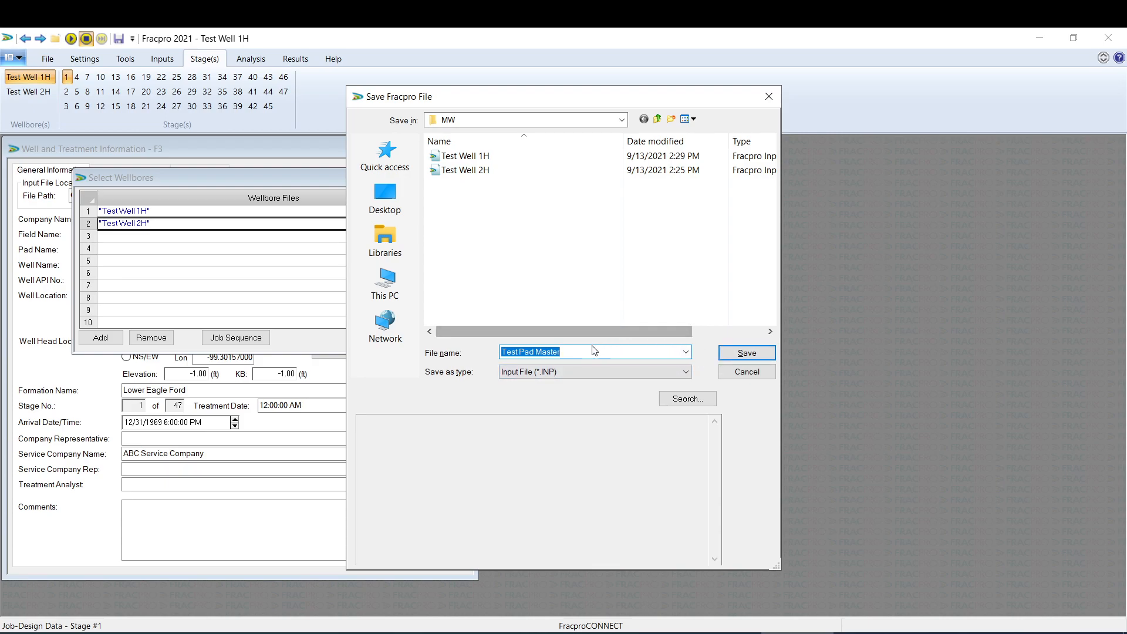
{"action": "left_click", "coordinate": [746, 353]}
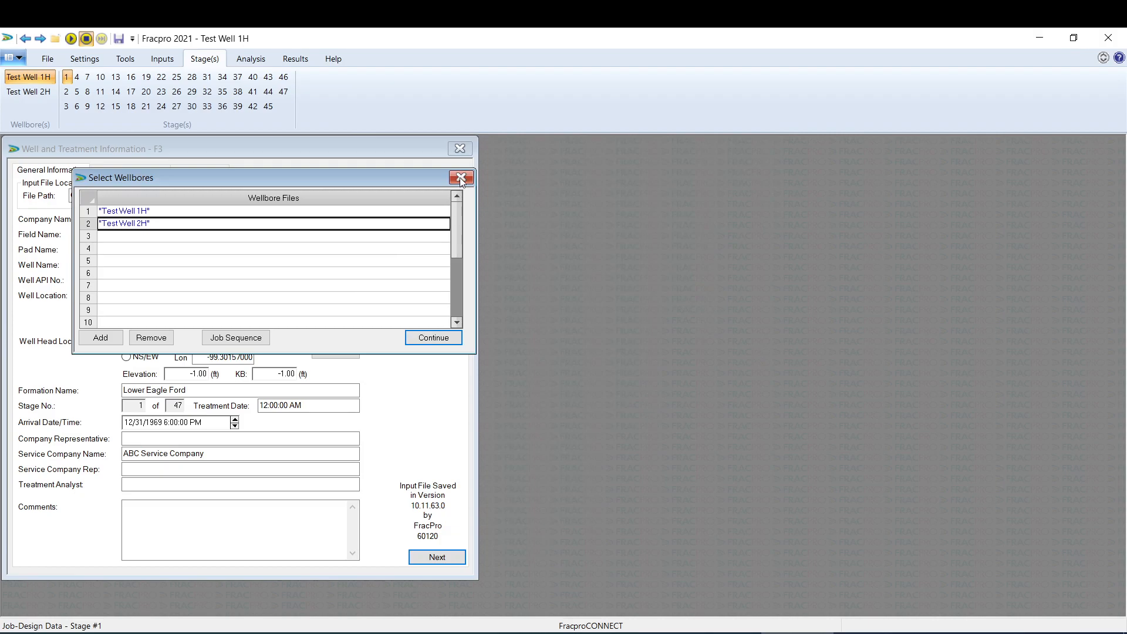
Step: Load Test Pad Master with Simulation Control showing treatment steps for all 47 stages
{"action": "left_click", "coordinate": [459, 177]}
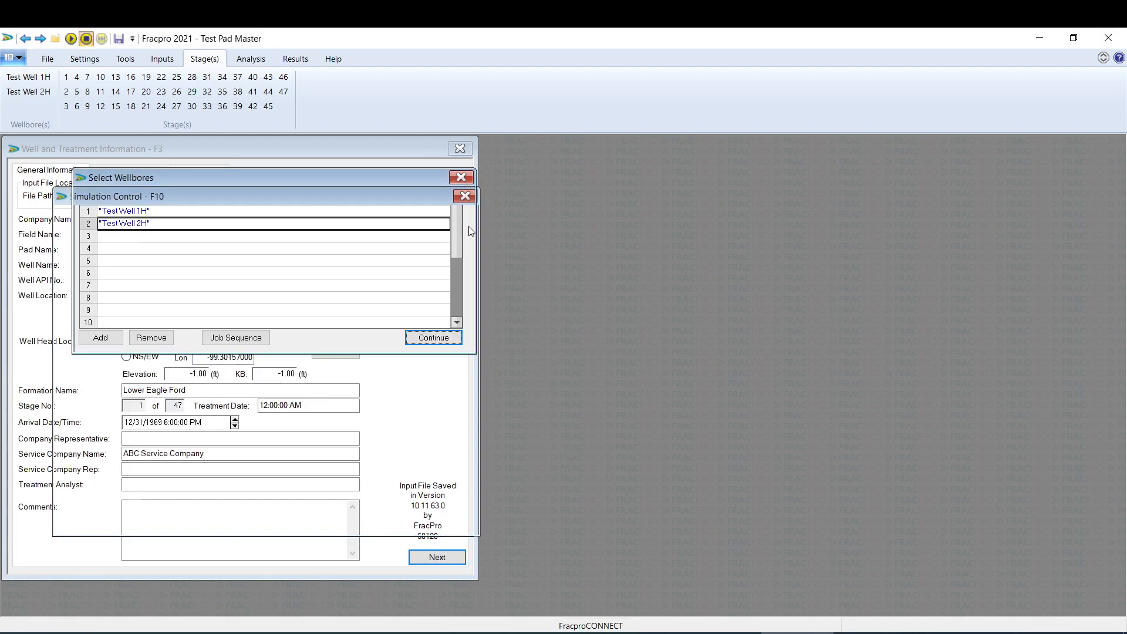
{"action": "left_click", "coordinate": [432, 337]}
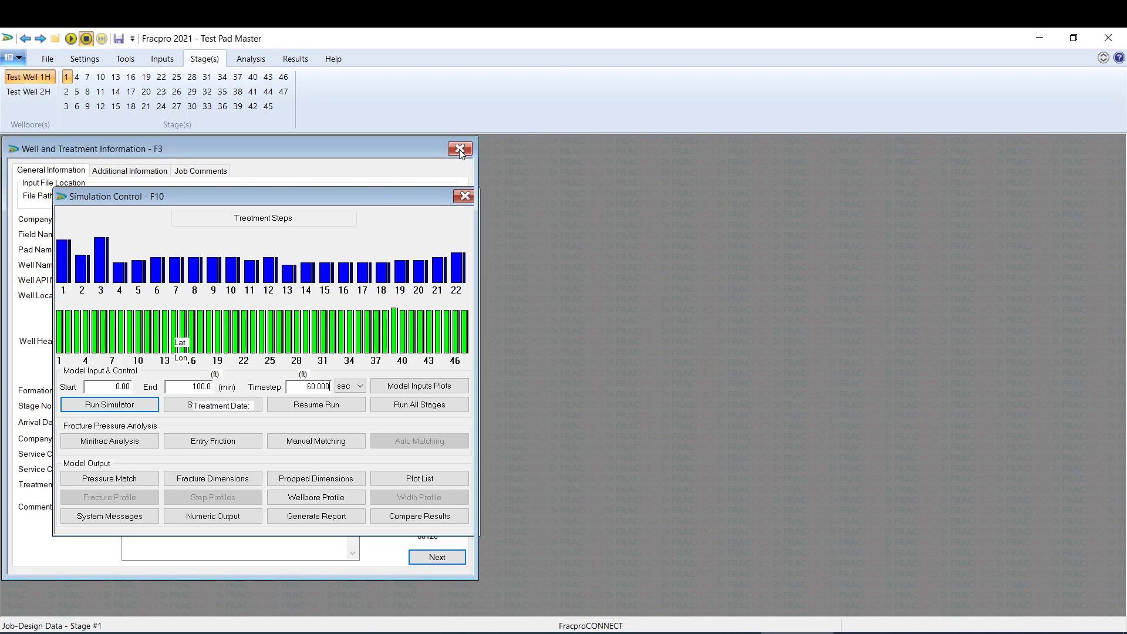
Step: Close the Well and Treatment Information window and select Test Well 2H, stage 1
{"action": "left_click", "coordinate": [460, 149]}
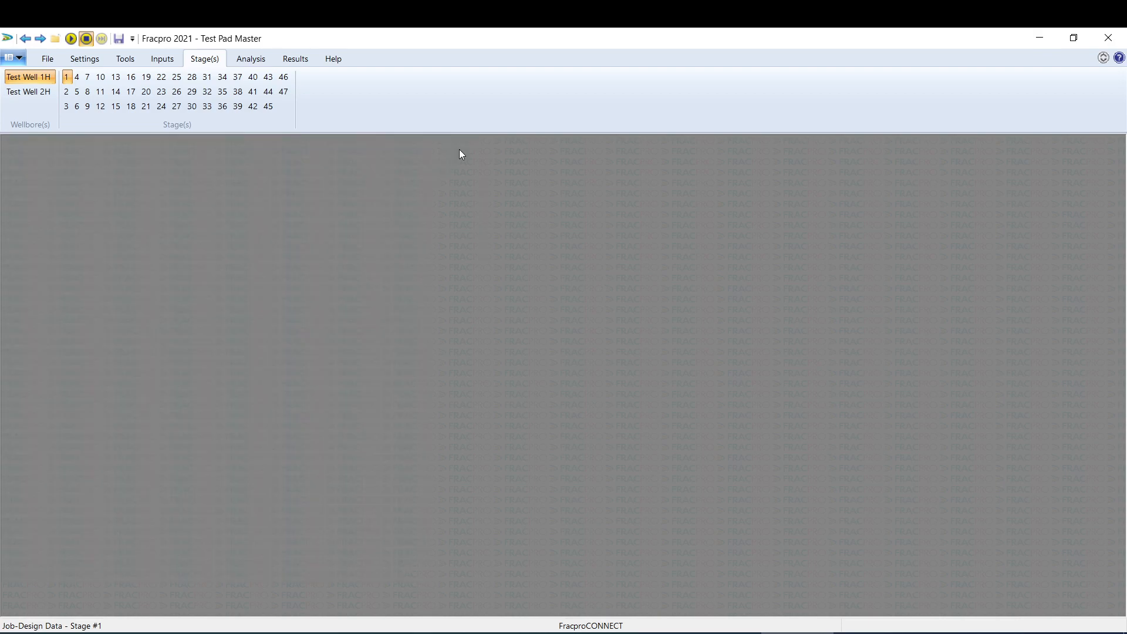
{"action": "left_click", "coordinate": [29, 91]}
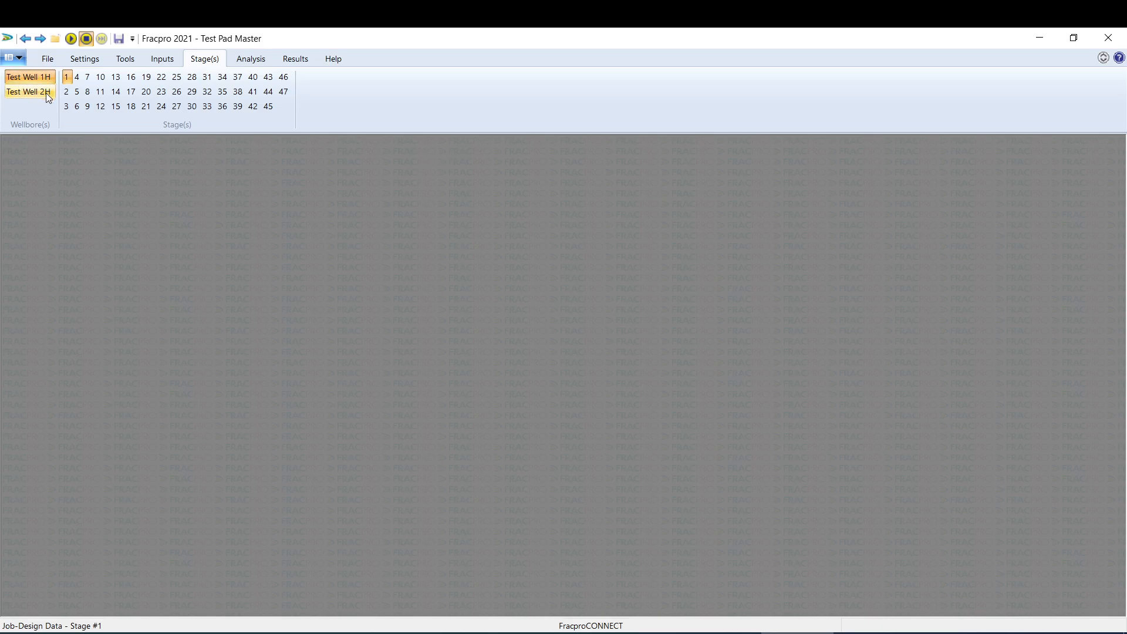
{"action": "left_click", "coordinate": [87, 107]}
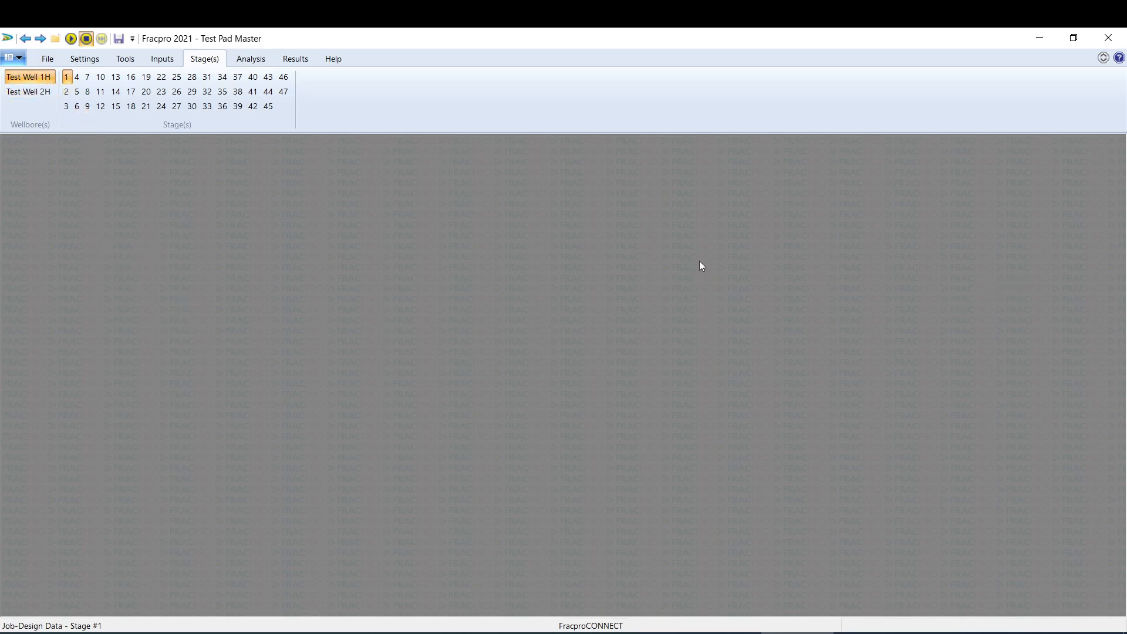
{"action": "mouse_move", "coordinate": [59, 115]}
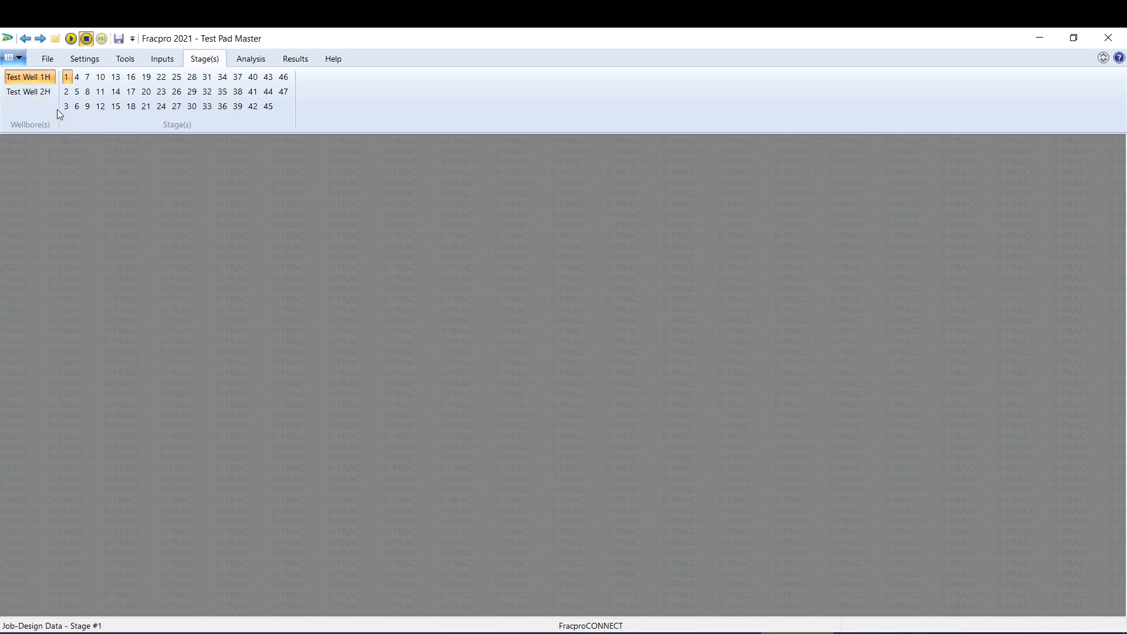
{"action": "left_click", "coordinate": [28, 92]}
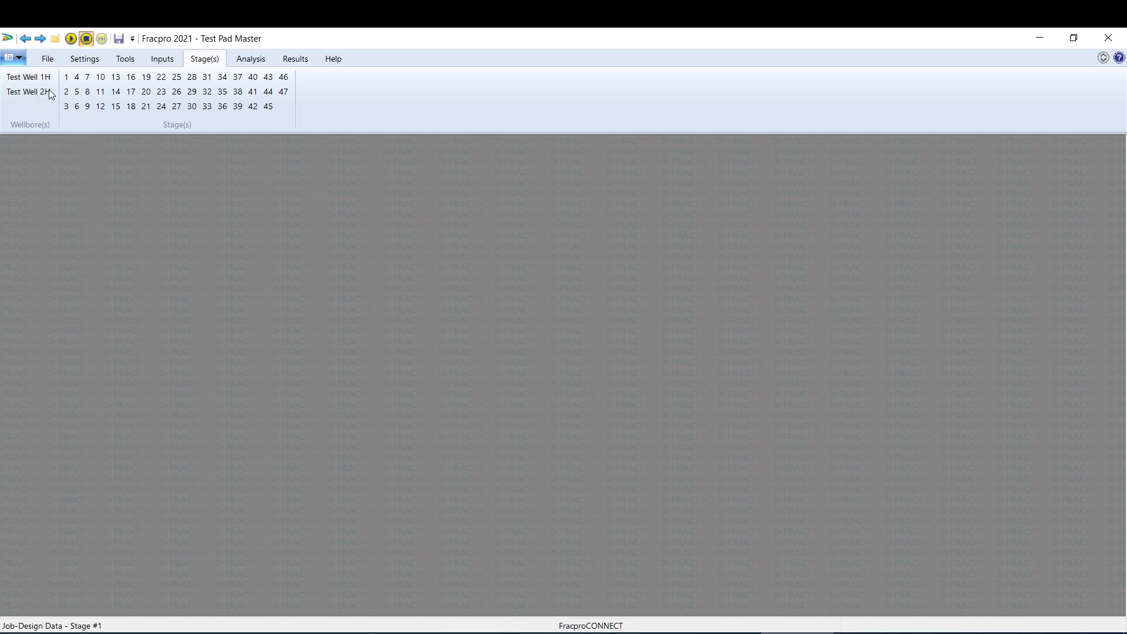
{"action": "left_click", "coordinate": [30, 91]}
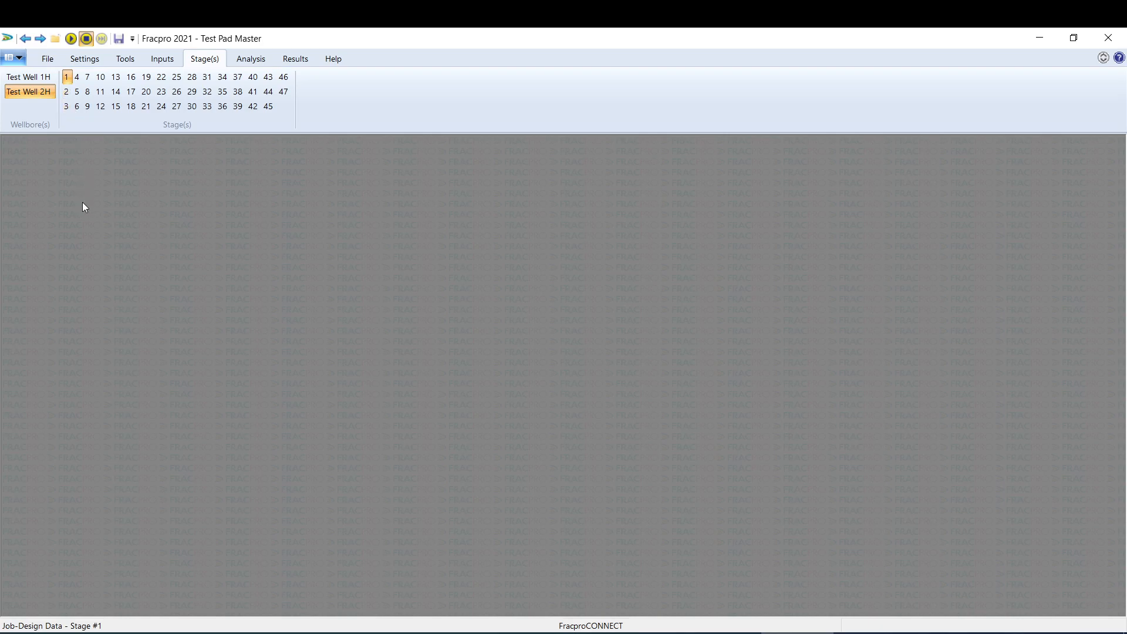
{"action": "mouse_move", "coordinate": [253, 484]}
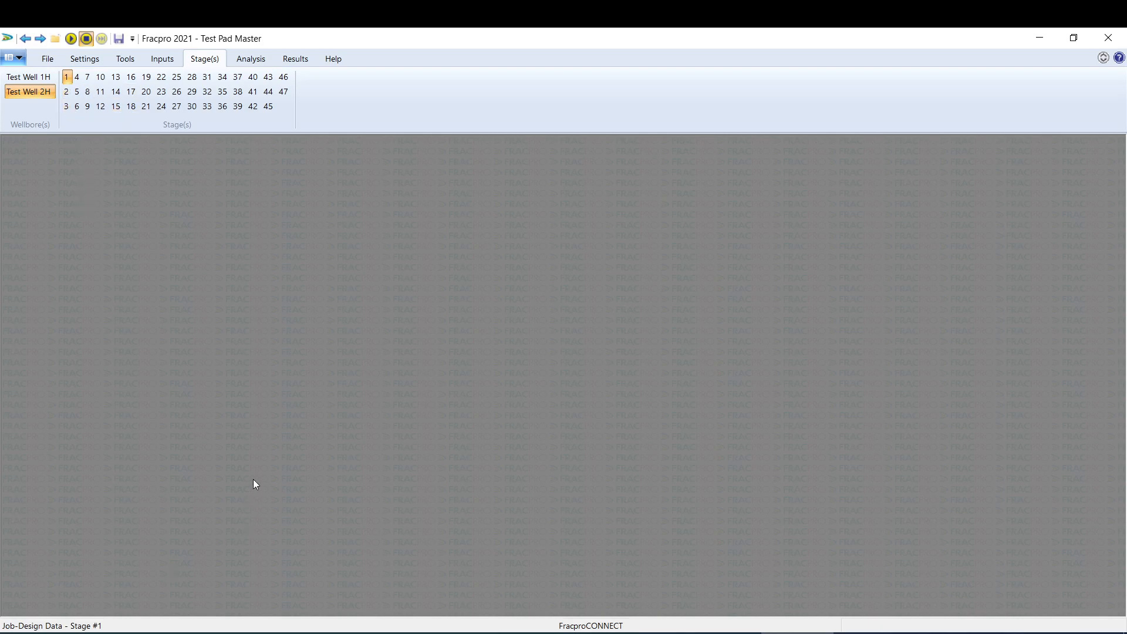